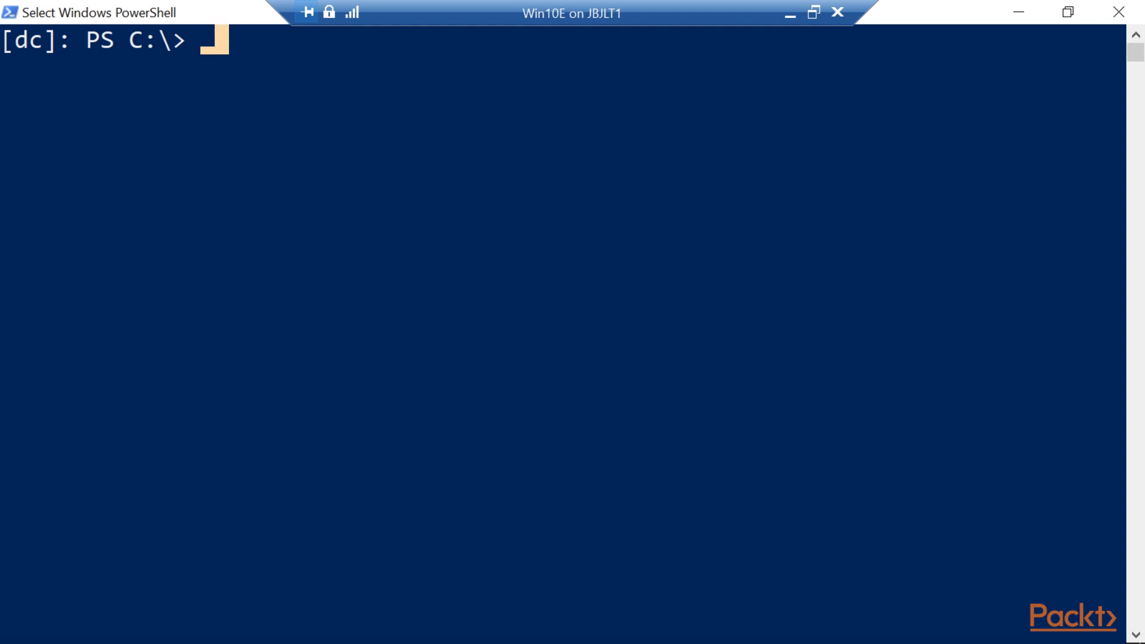
# Compose New-ADUser -name John with -AccountPassword read from a secure "enter password" prompt
pyautogui.write('n')
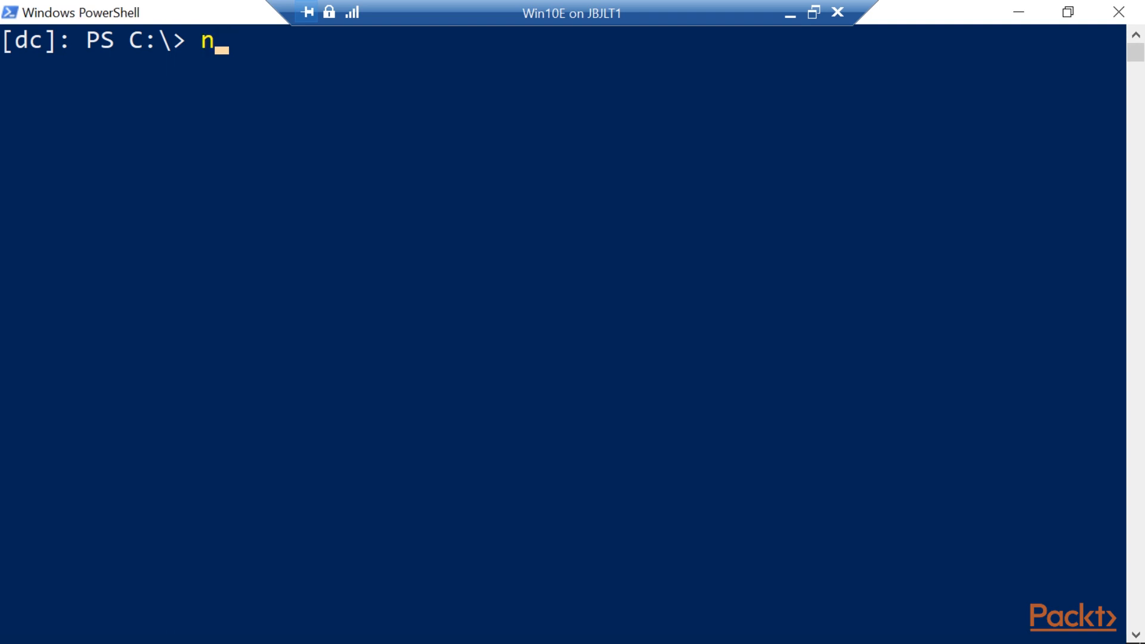
pyautogui.write('ew-ad')
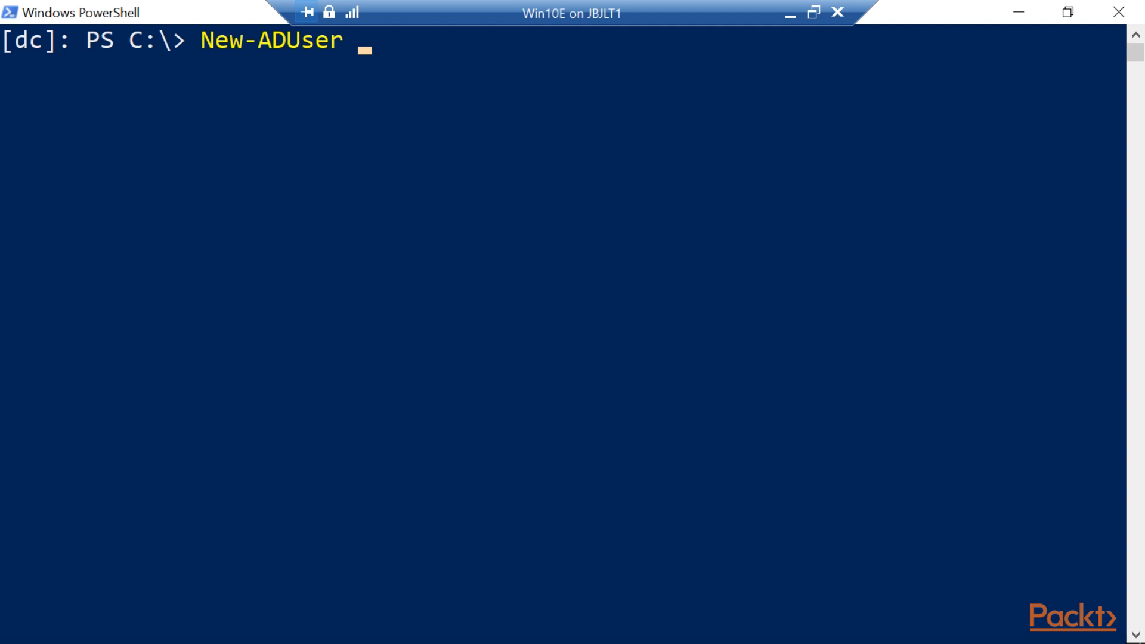
pyautogui.write('-n')
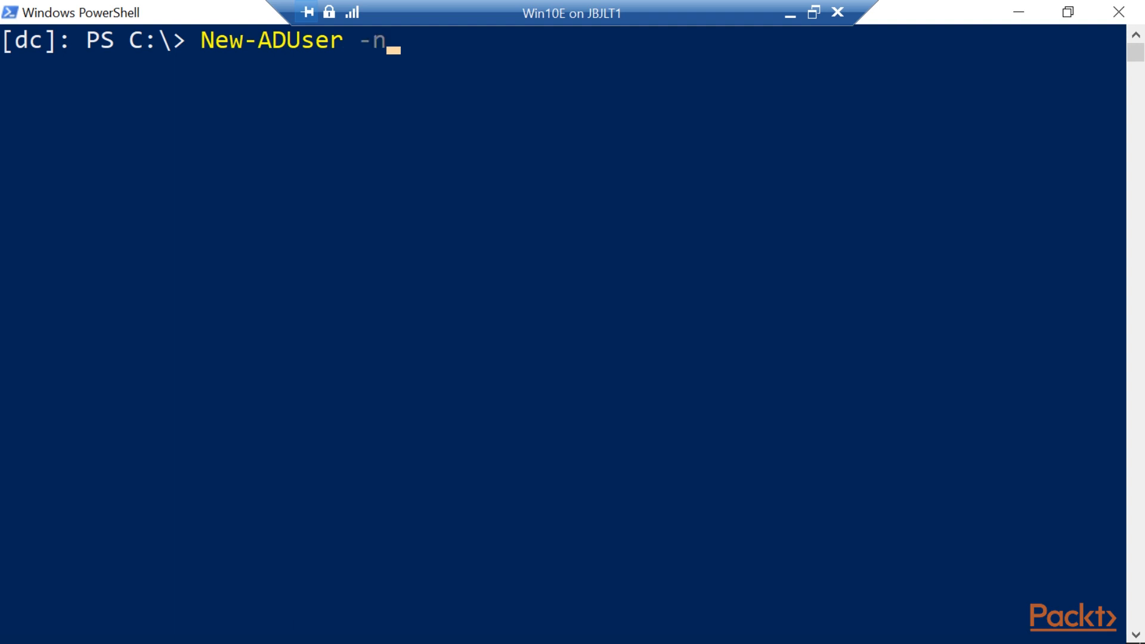
pyautogui.write('ame John')
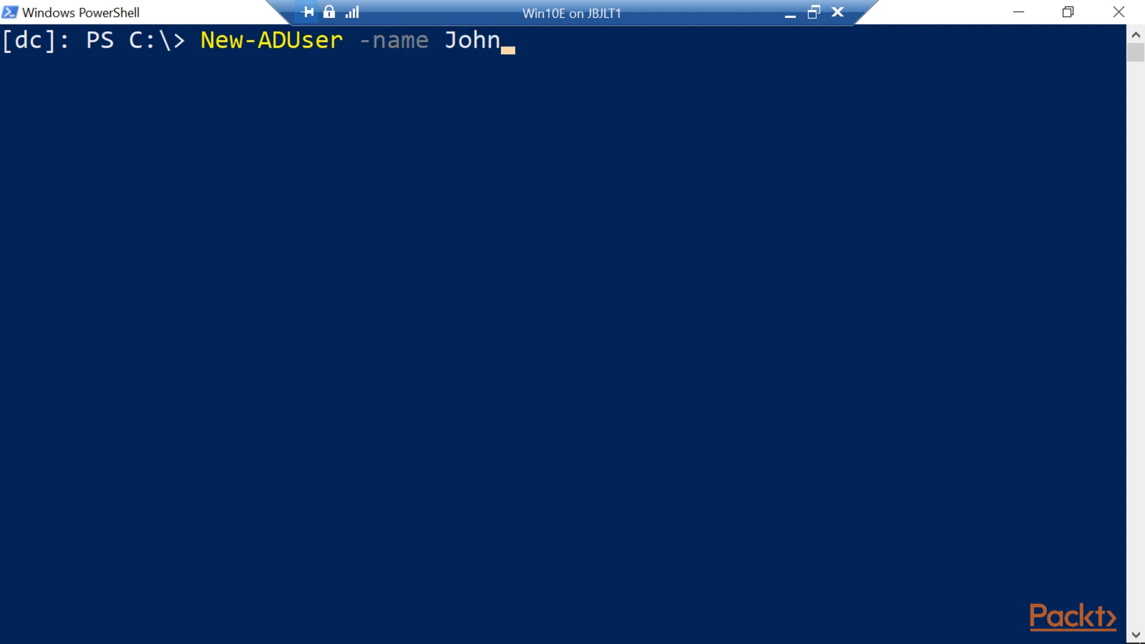
pyautogui.write('-')
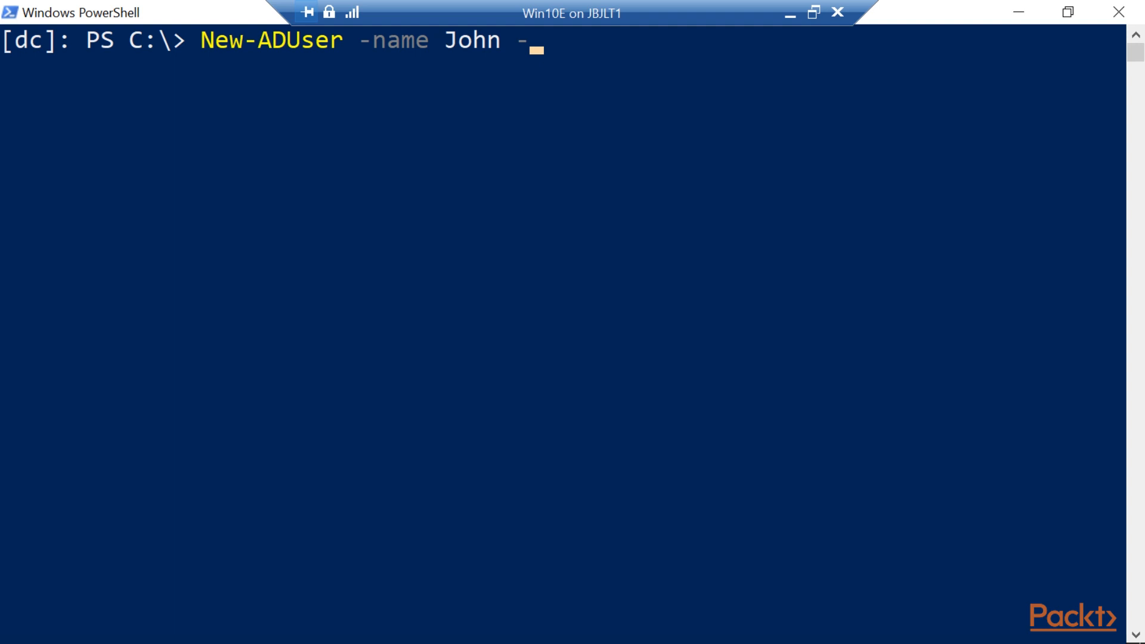
pyautogui.write('Account')
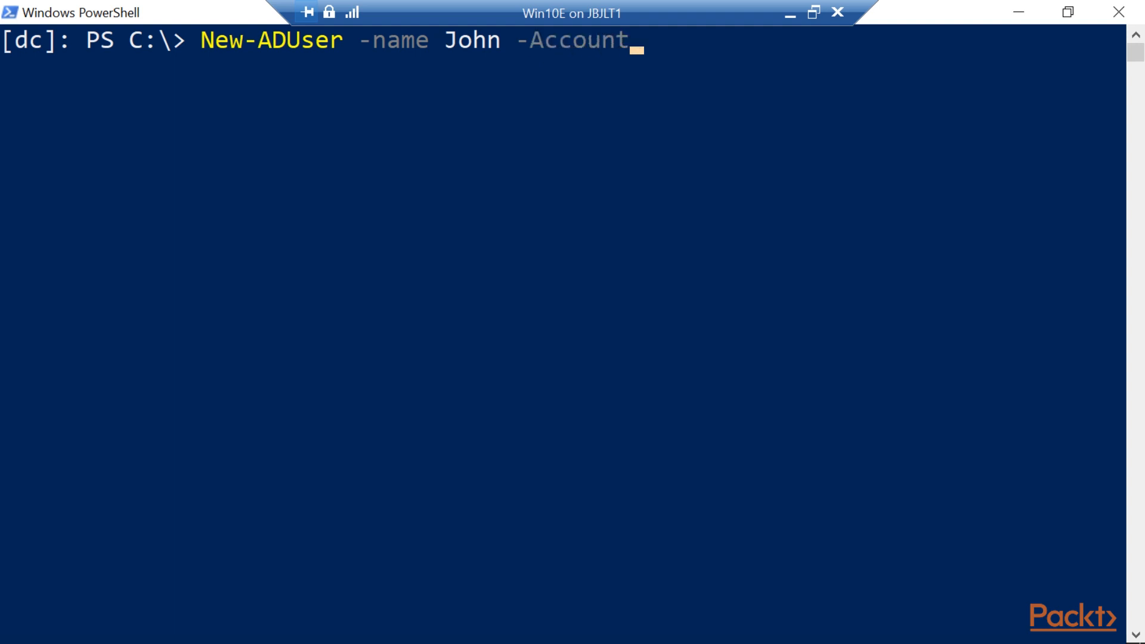
pyautogui.write('Password')
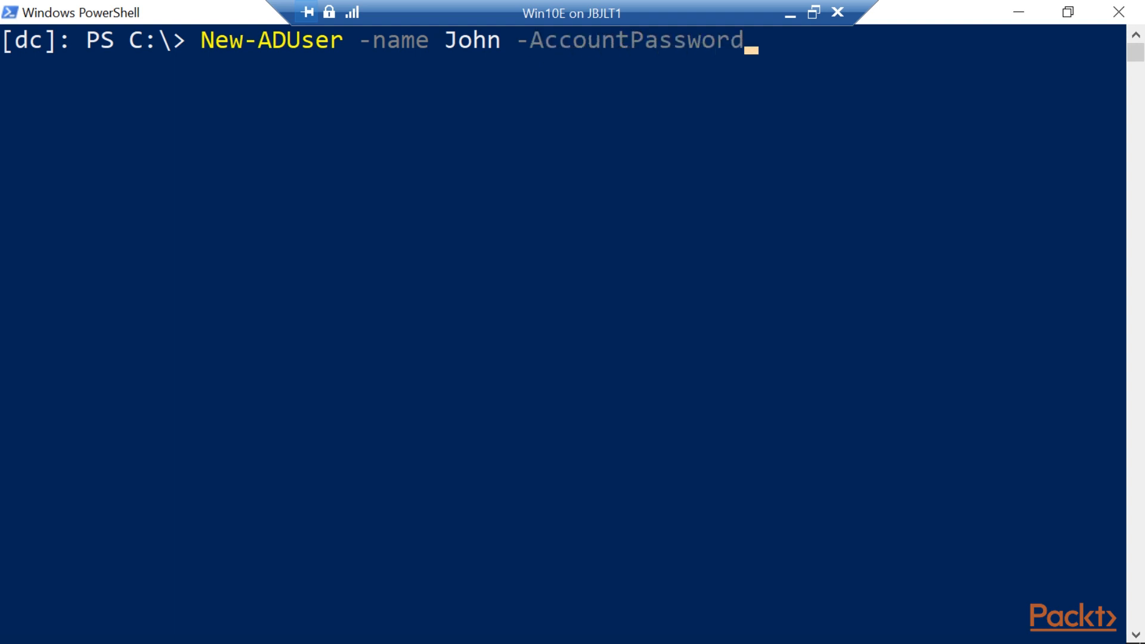
pyautogui.write('(')
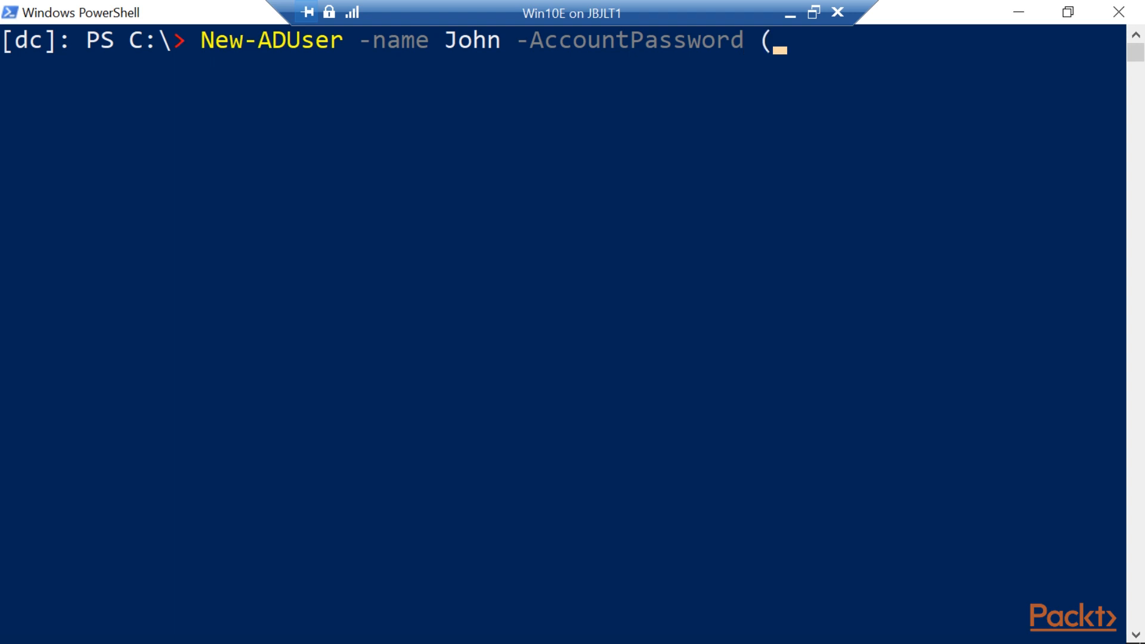
pyautogui.write('re')
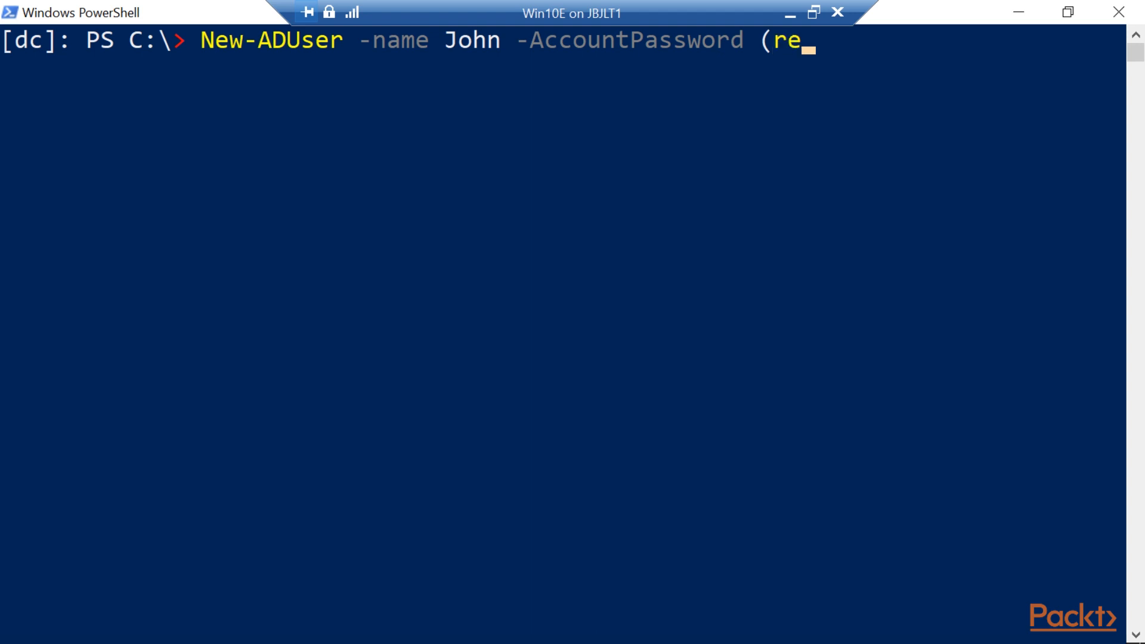
pyautogui.write('ad-')
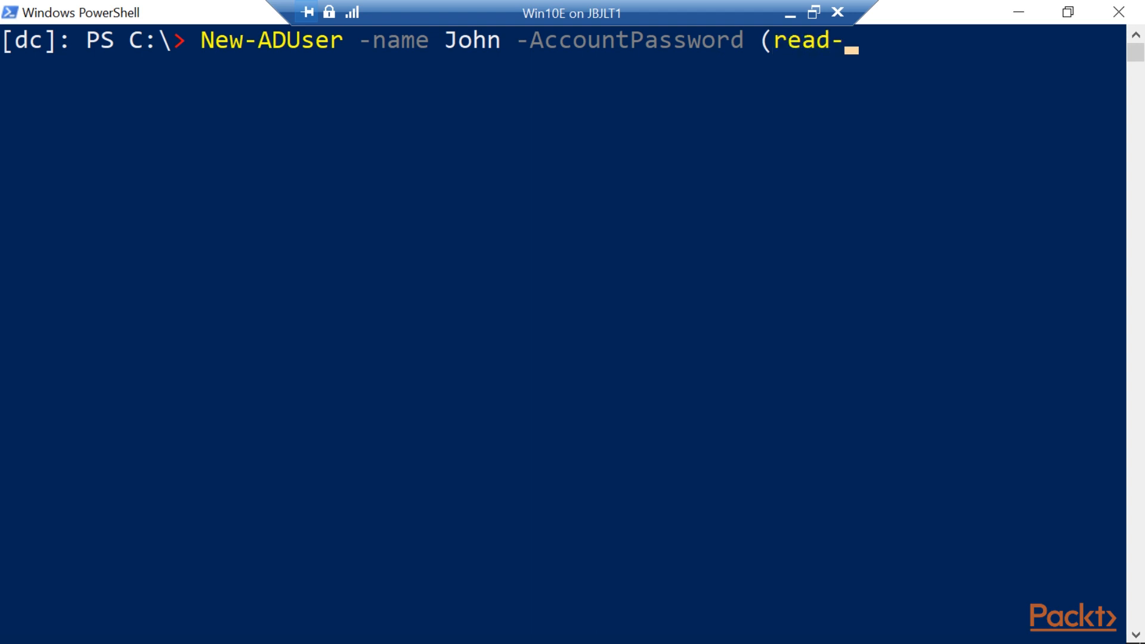
pyautogui.write('host "')
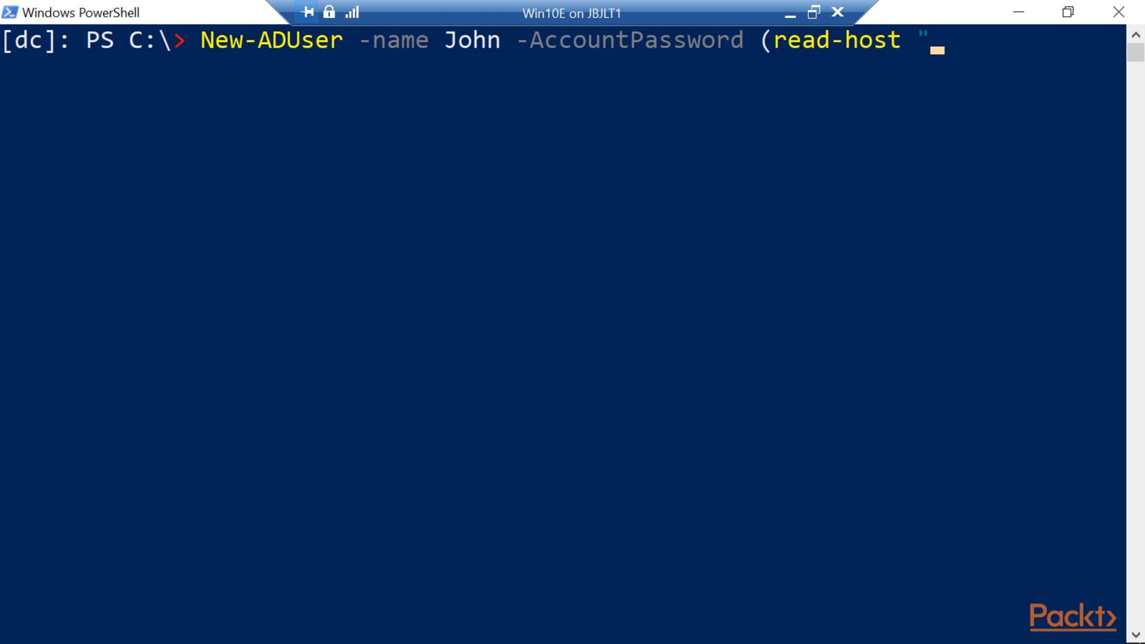
pyautogui.write('enter pas')
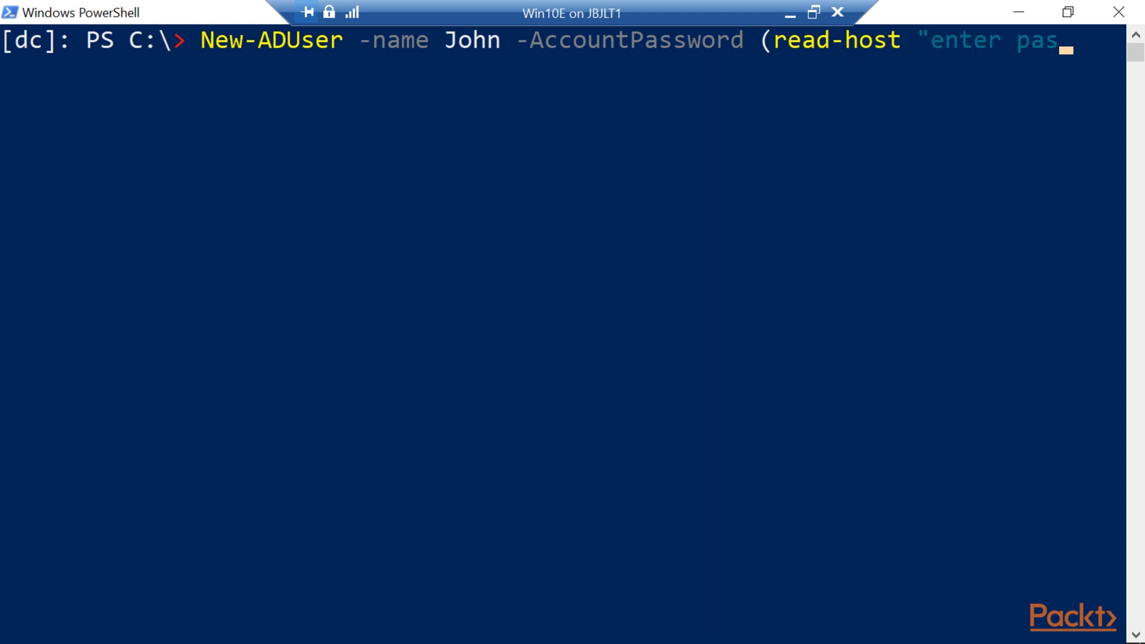
pyautogui.write('sword" -')
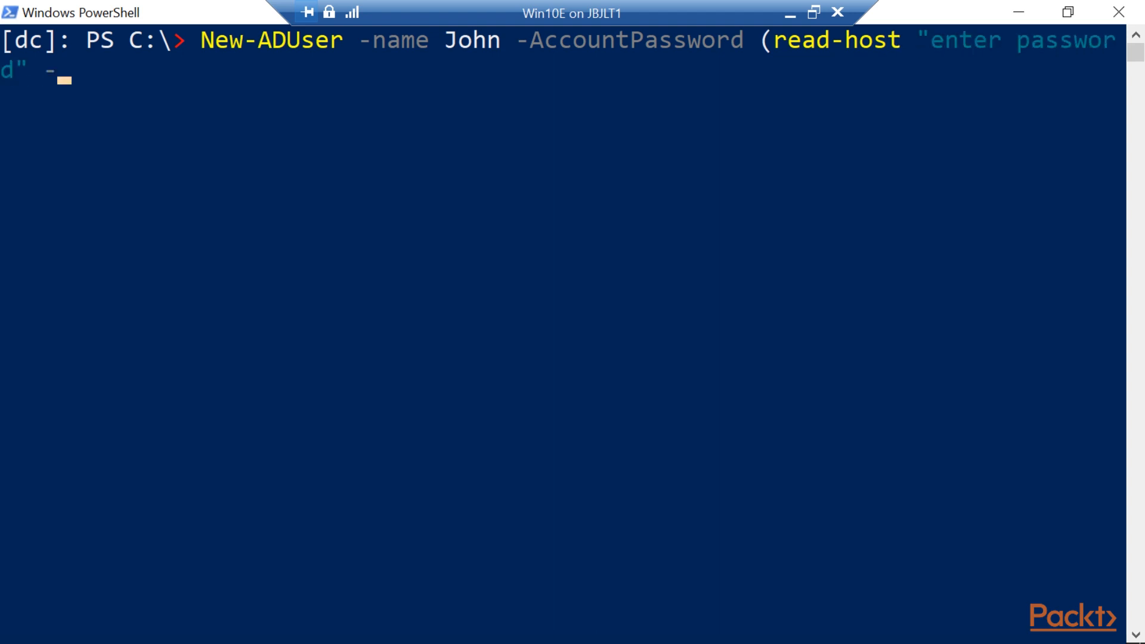
pyautogui.write('AsSecureString')
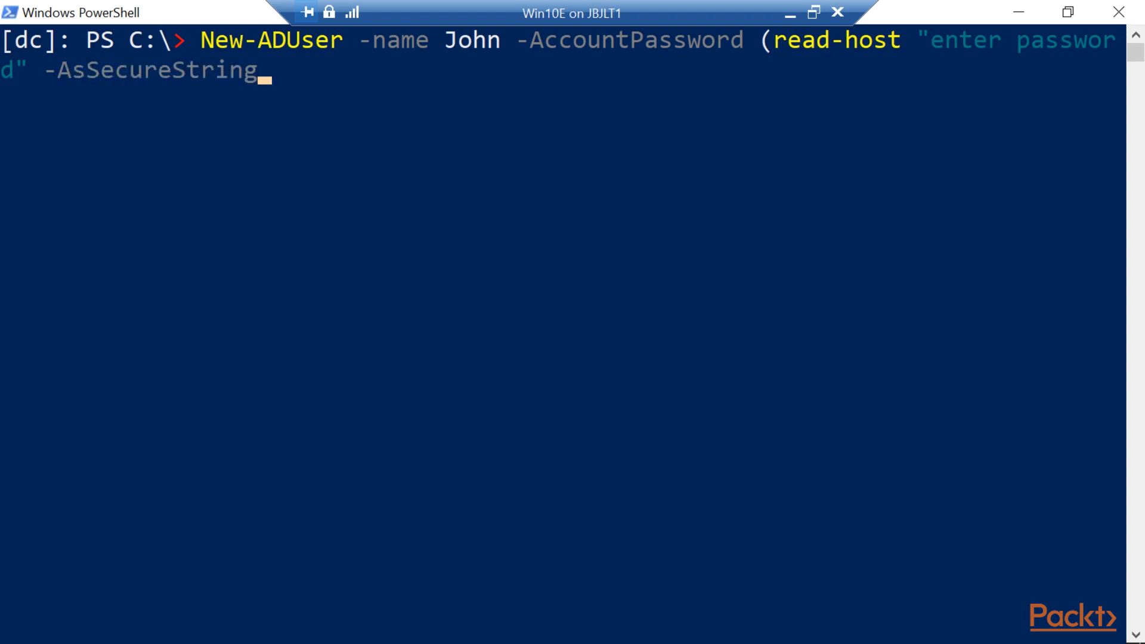
pyautogui.write(')')
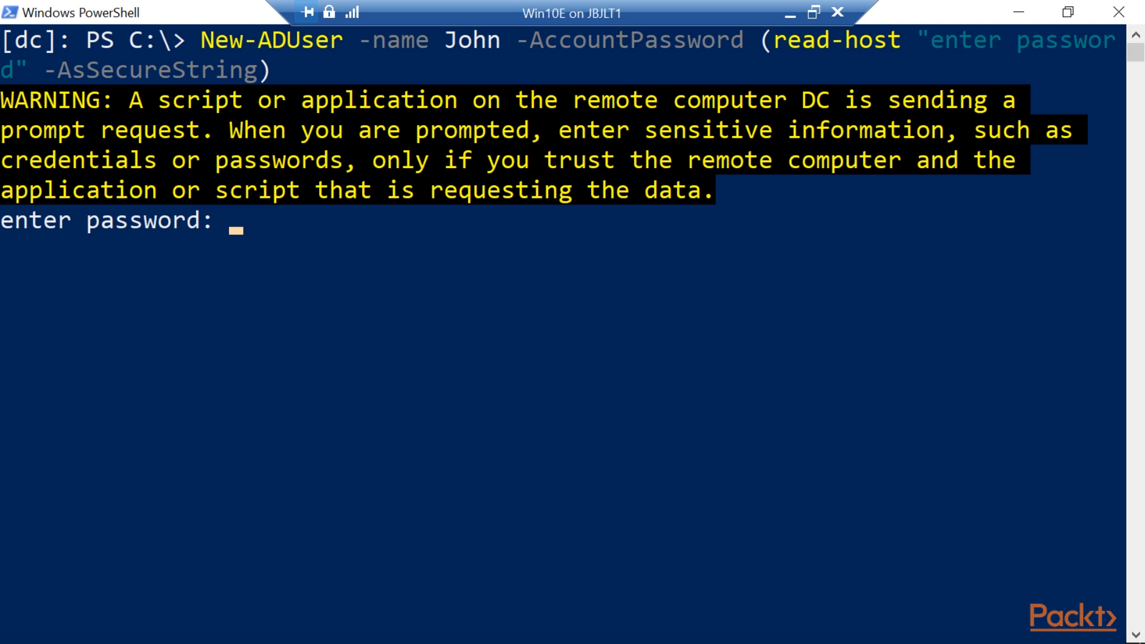
# Enter the masked password at the prompt so the John account is created
pyautogui.write('********')
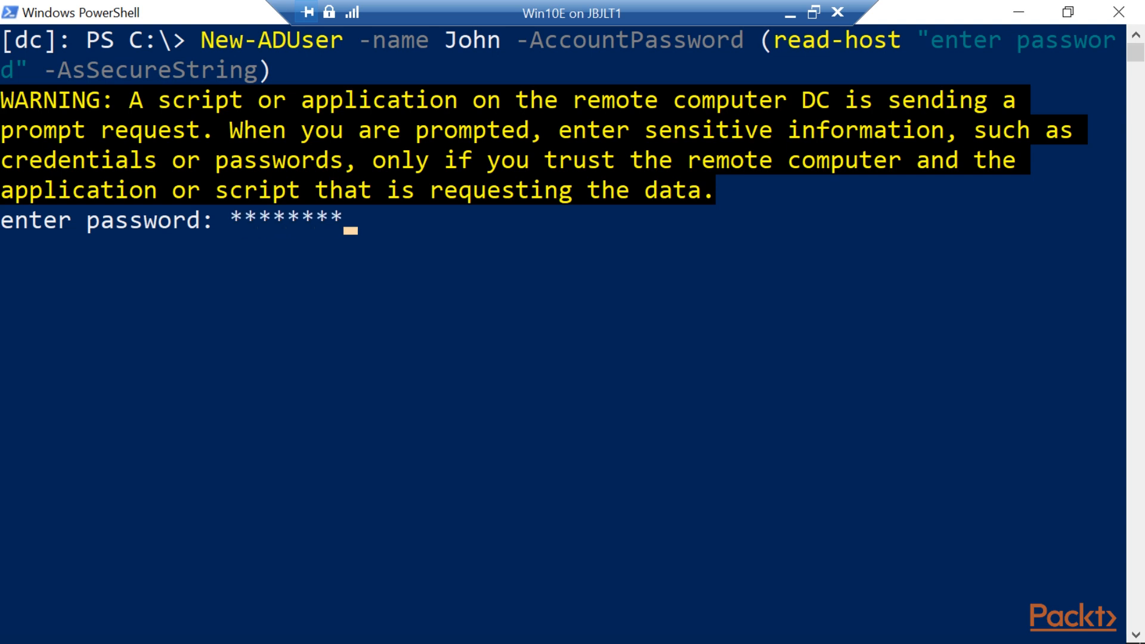
pyautogui.write('*')
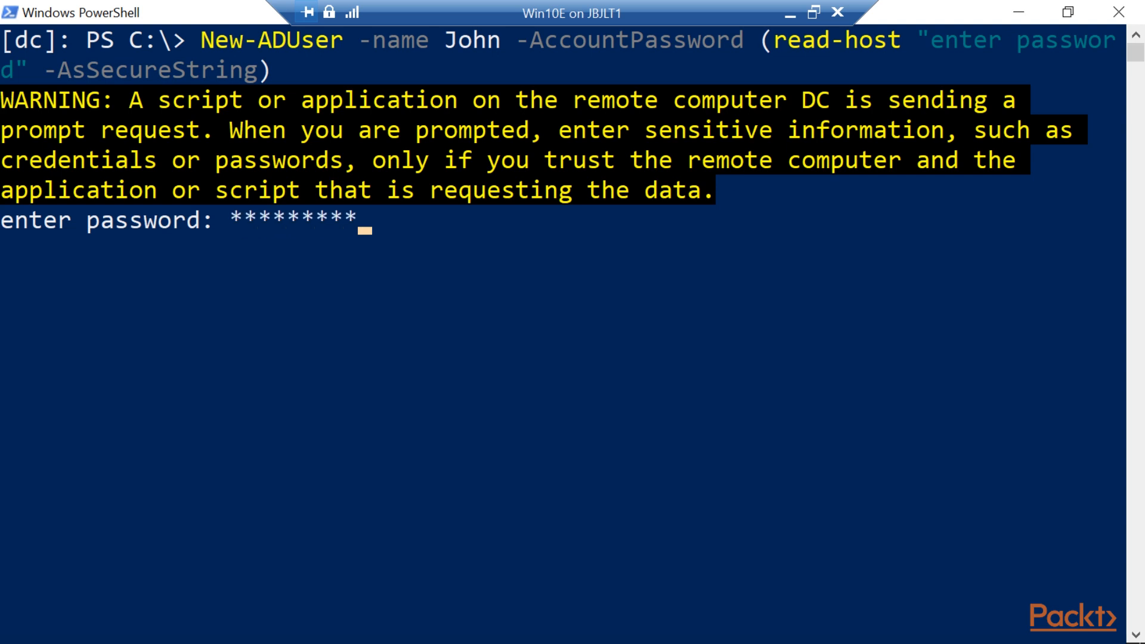
pyautogui.press('Enter')
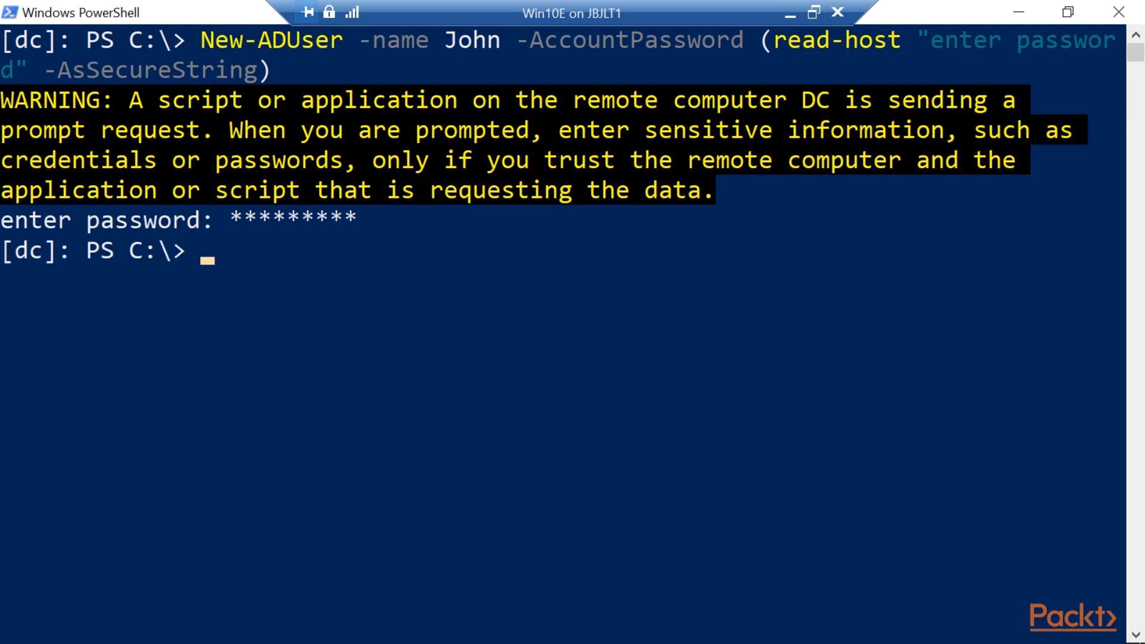
# Query john with Get-ADUser, enable his account with Enable-ADAccount, and clear the screen
pyautogui.write('get-aduser john')
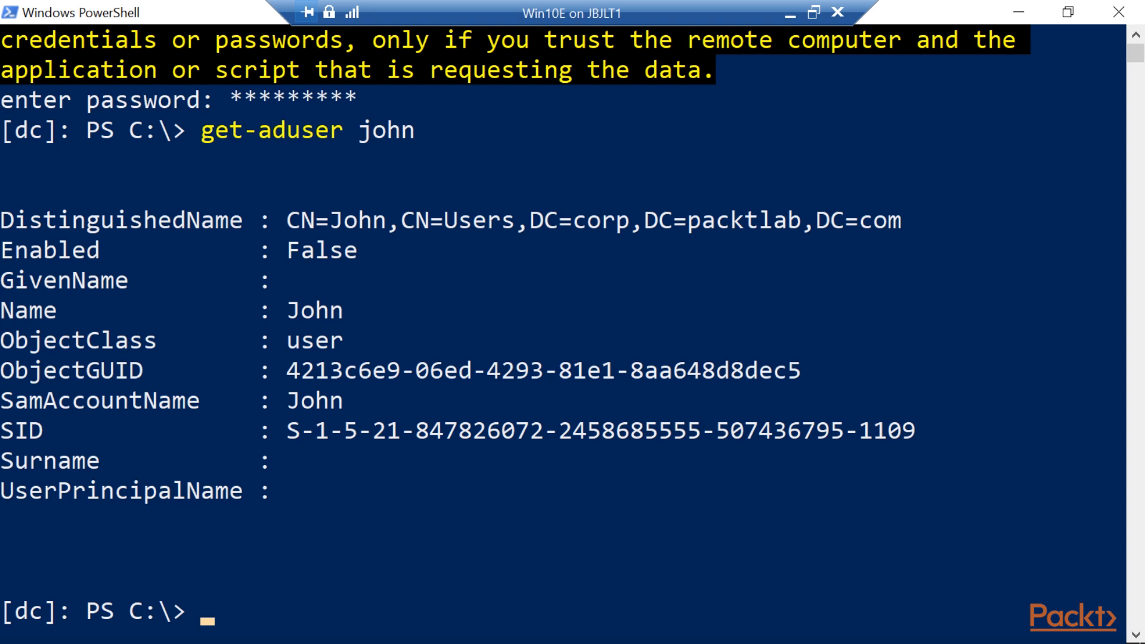
pyautogui.write('cls')
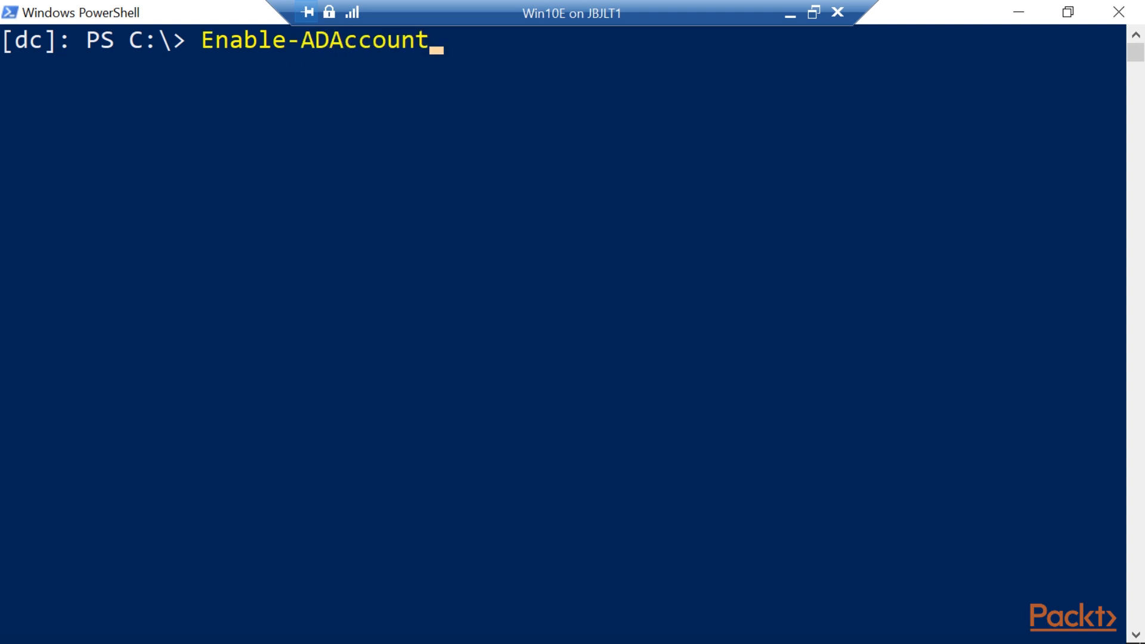
pyautogui.write('john')
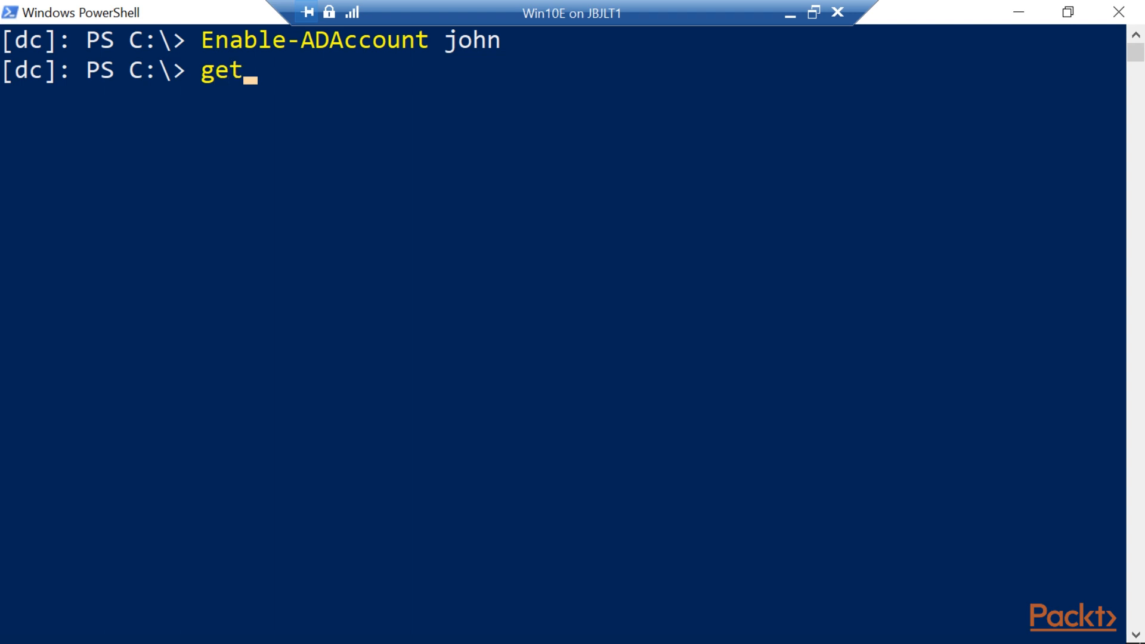
pyautogui.write('-aduser')
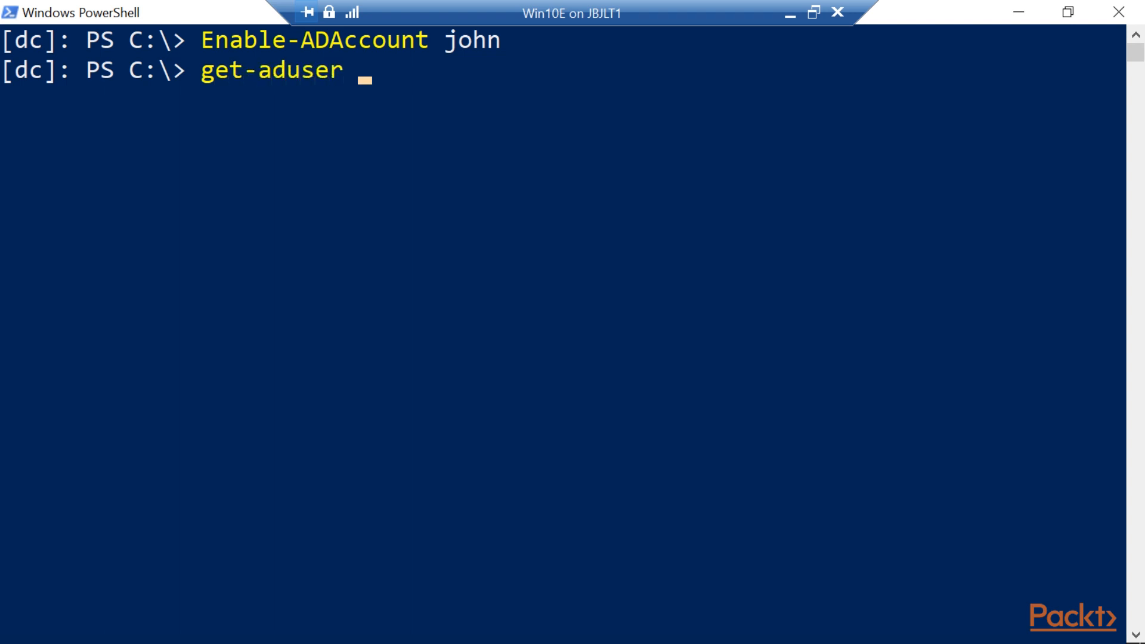
pyautogui.write('john')
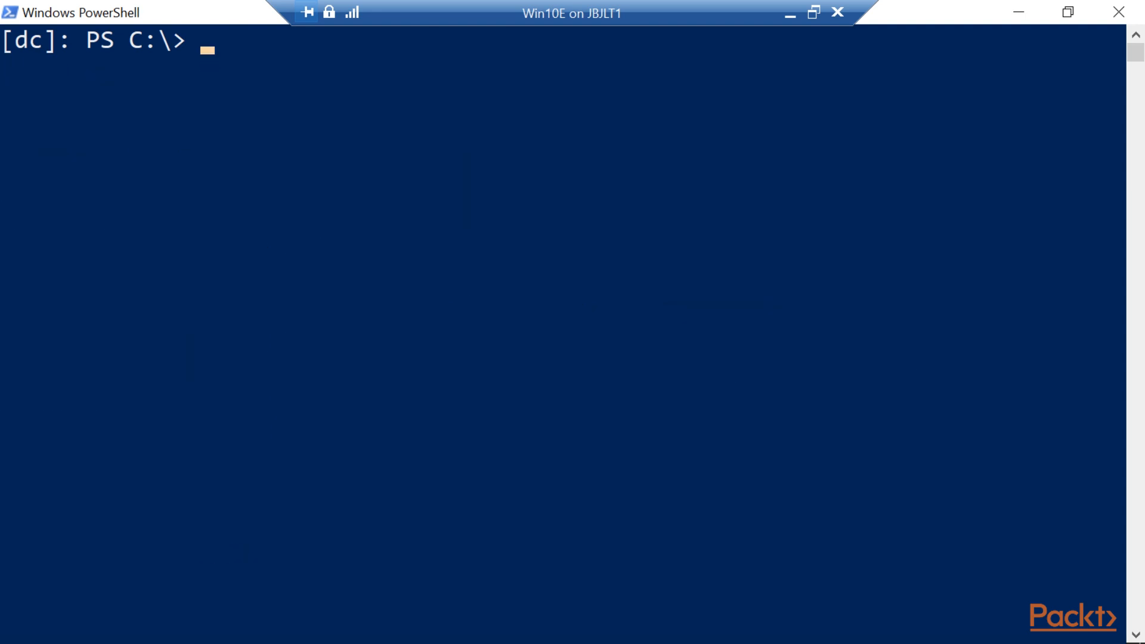
# Run Set-ADUser -Surname Smith, supply joh(n) at the Identity prompt, and recheck with Get-ADUser
pyautogui.write('set-a')
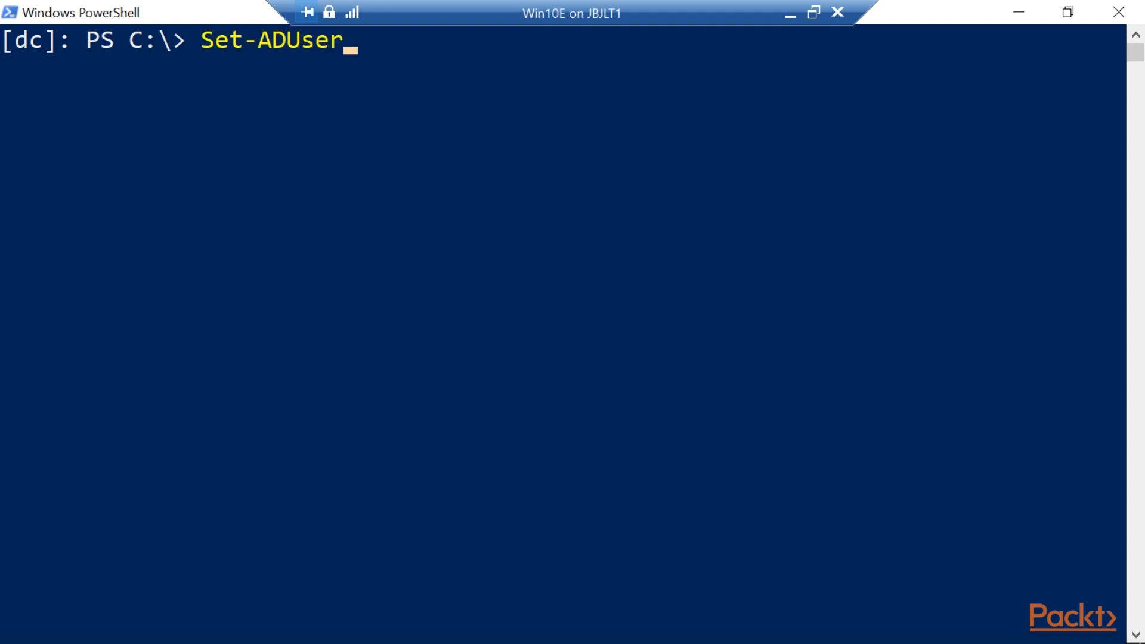
pyautogui.write('" -"')
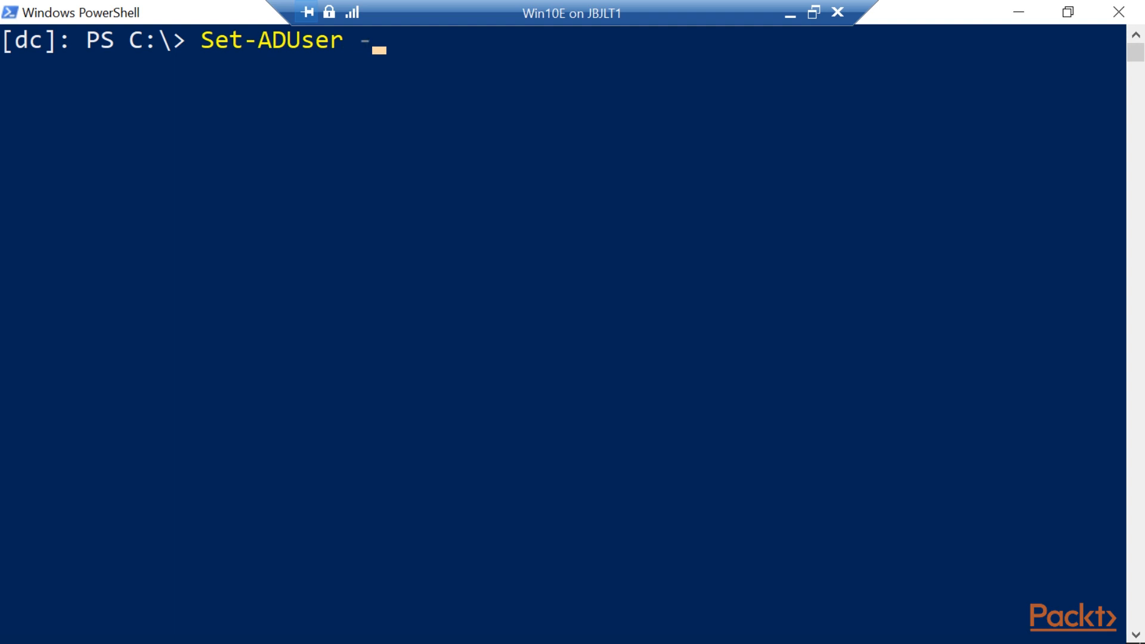
pyautogui.write('Surname')
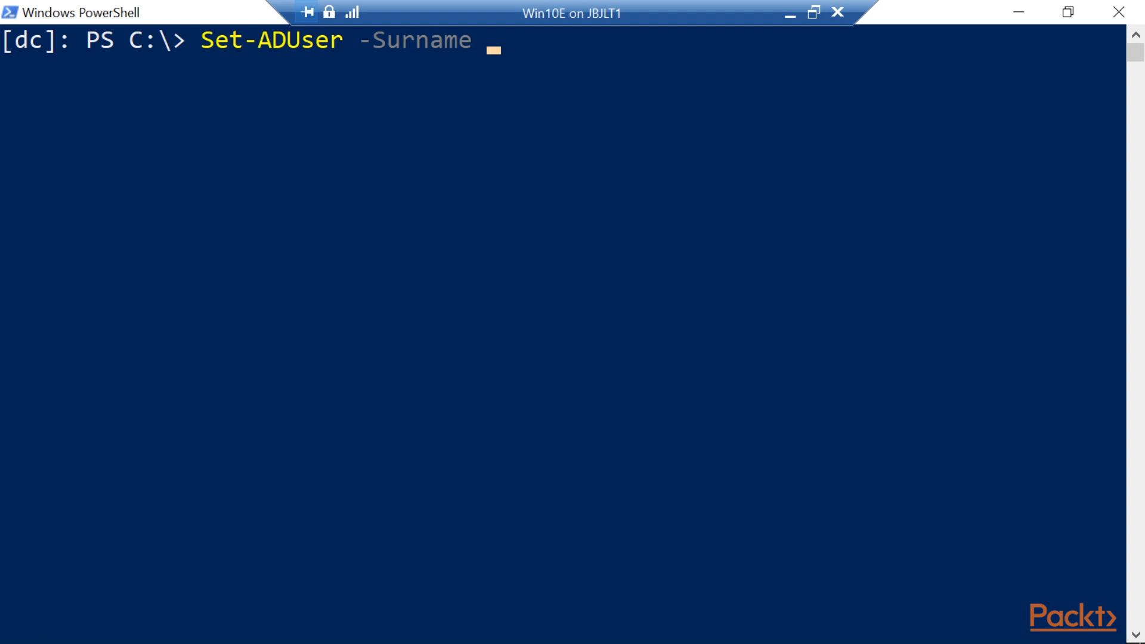
pyautogui.write('Smith')
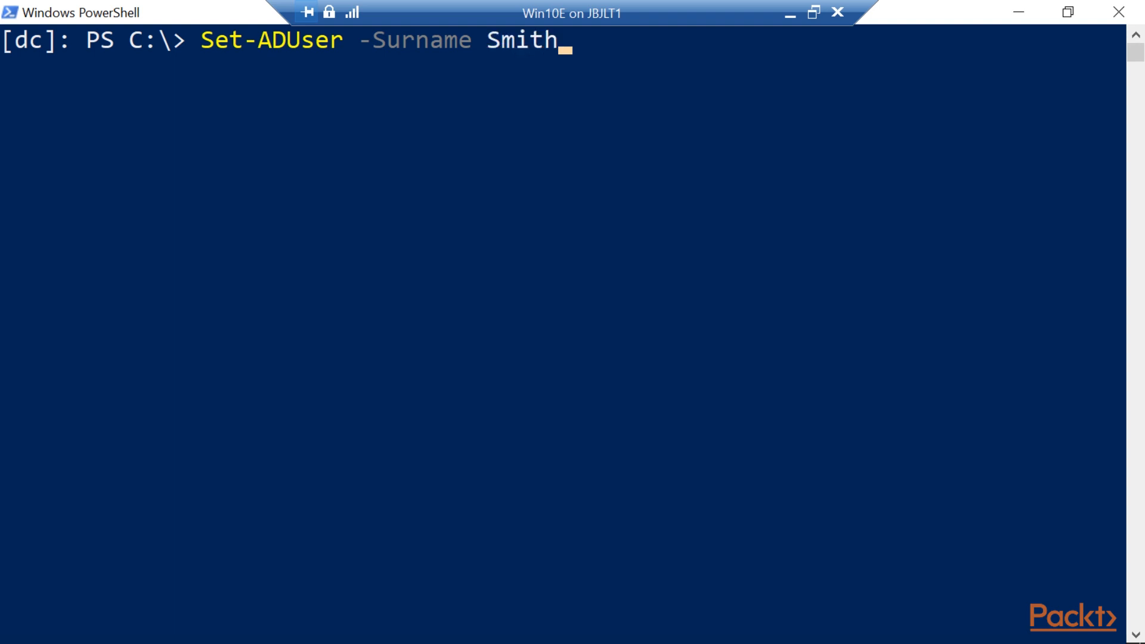
pyautogui.press('Enter')
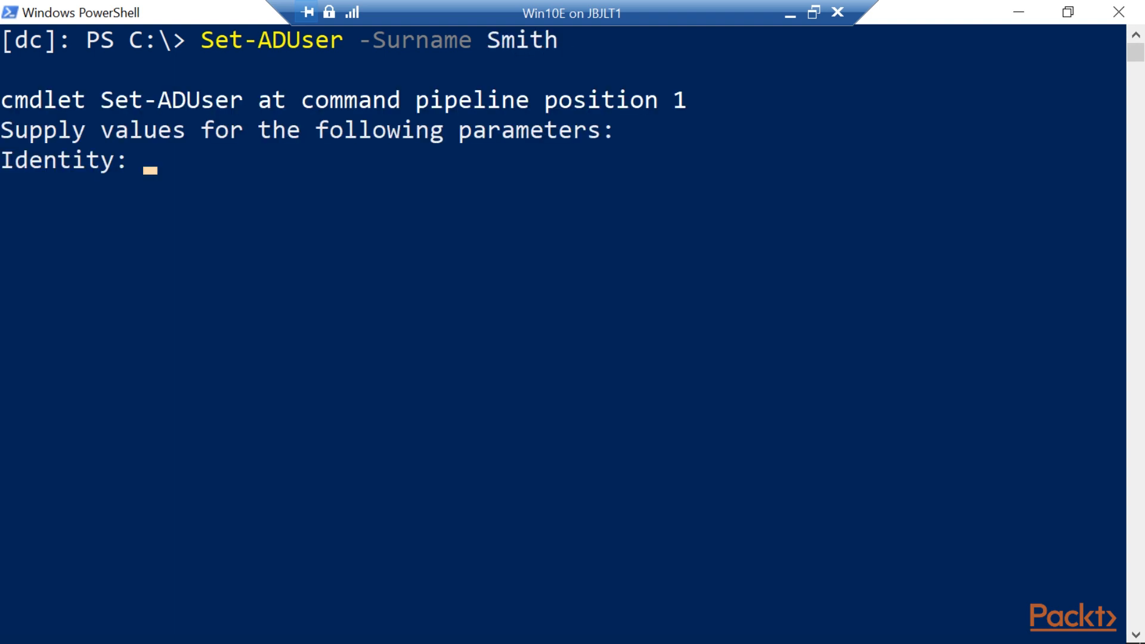
pyautogui.write('john')
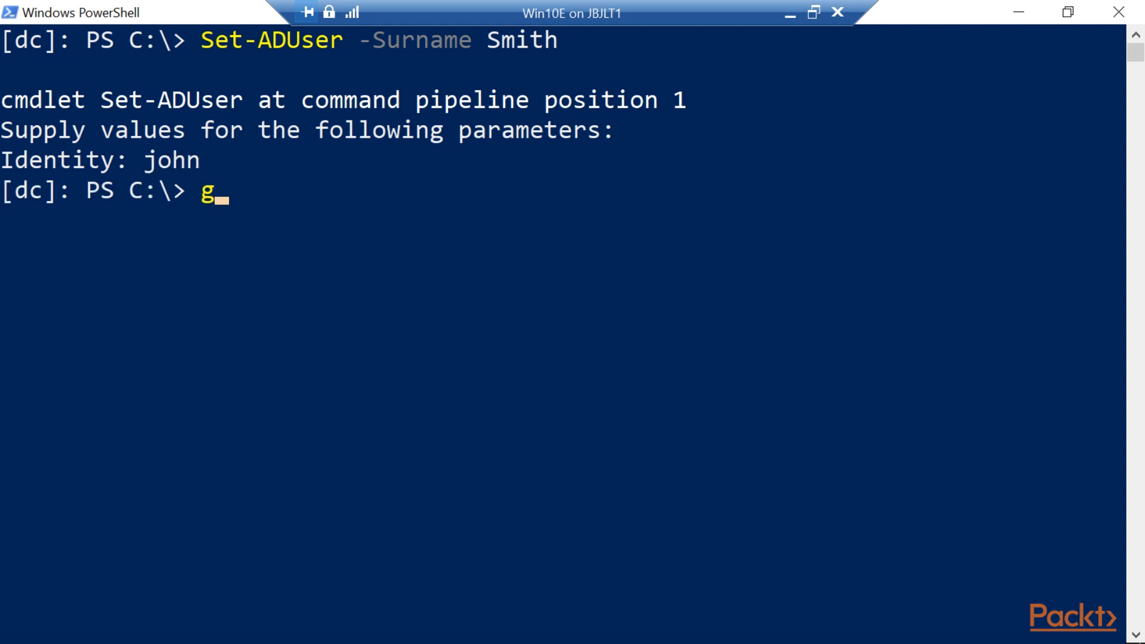
pyautogui.write('et-aduser')
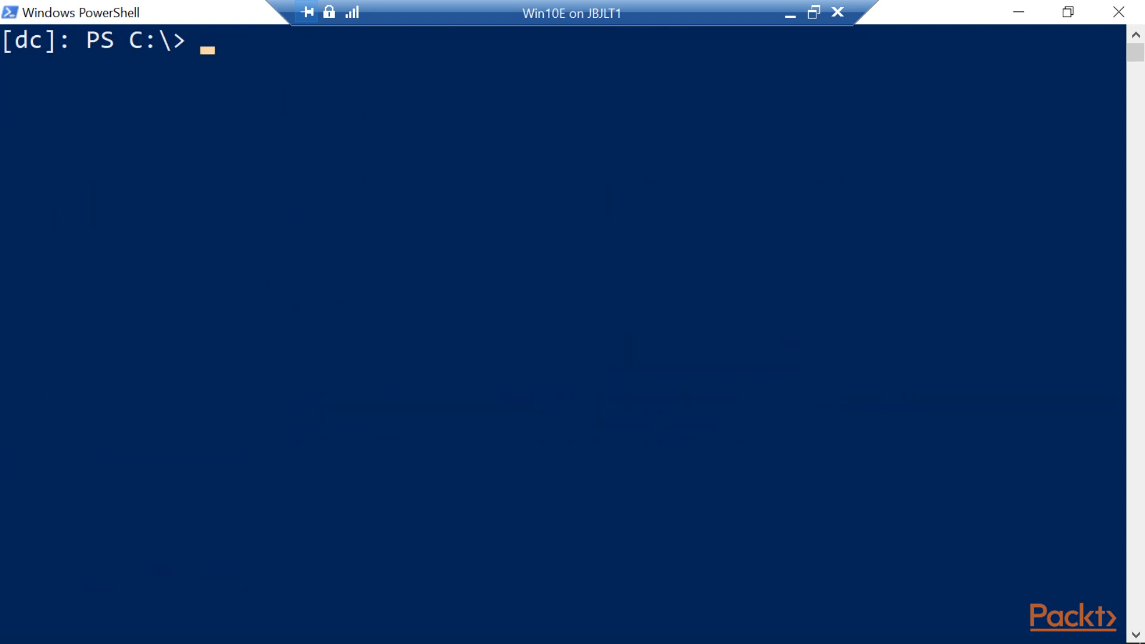
# Run Get-ADPrincipalGroupMembership john, showing only Domain Users, and begin the add command
pyautogui.write('get-ad')
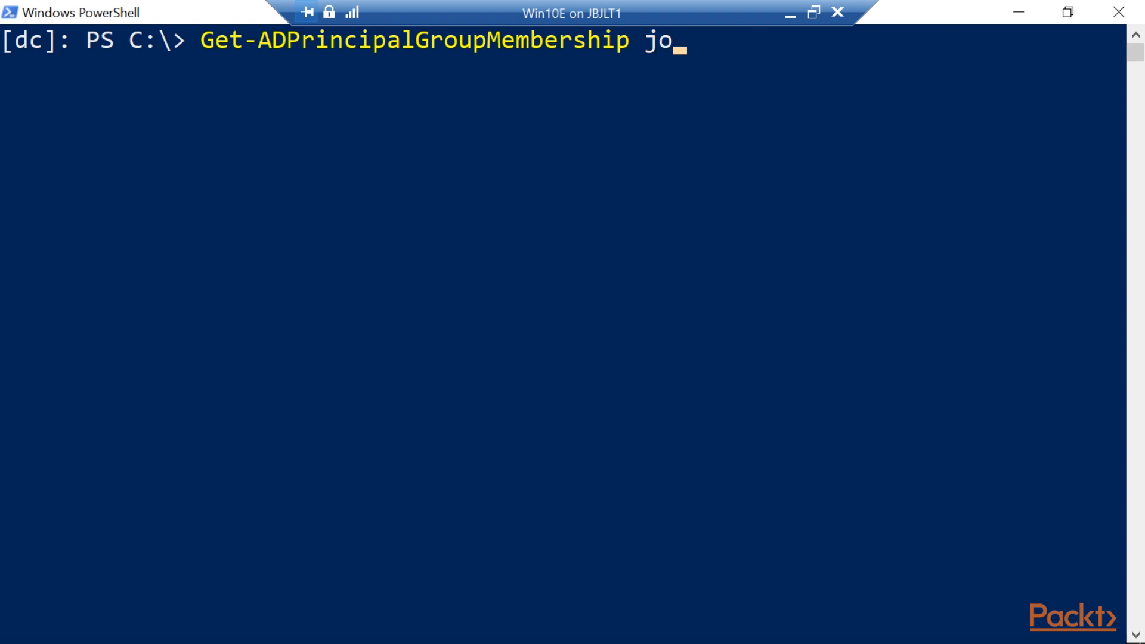
pyautogui.press('Enter')
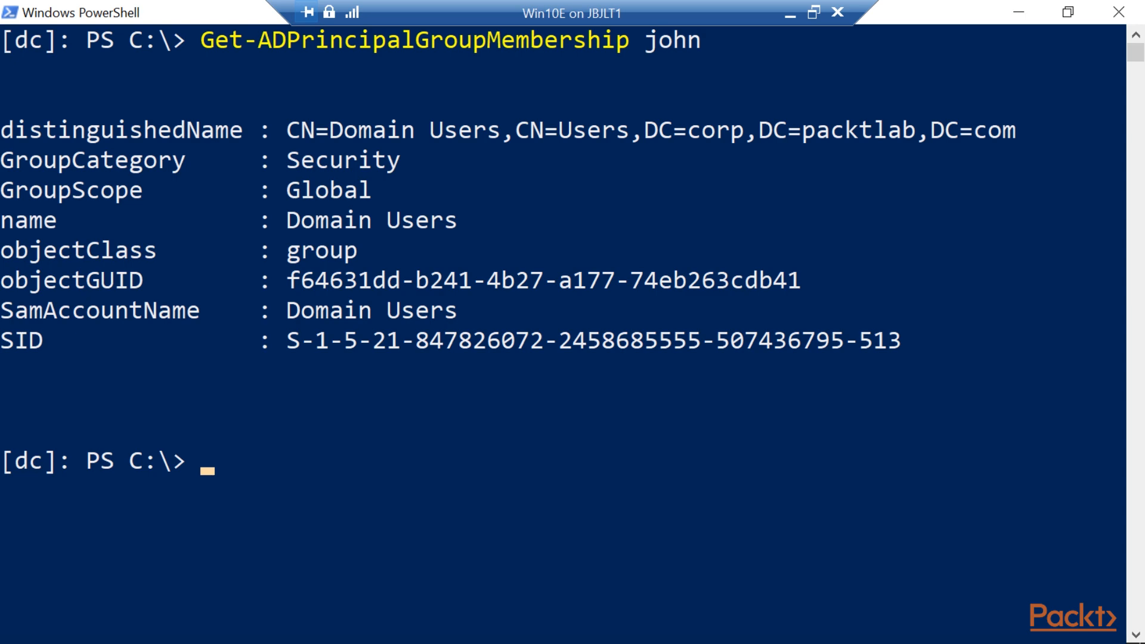
pyautogui.write('add')
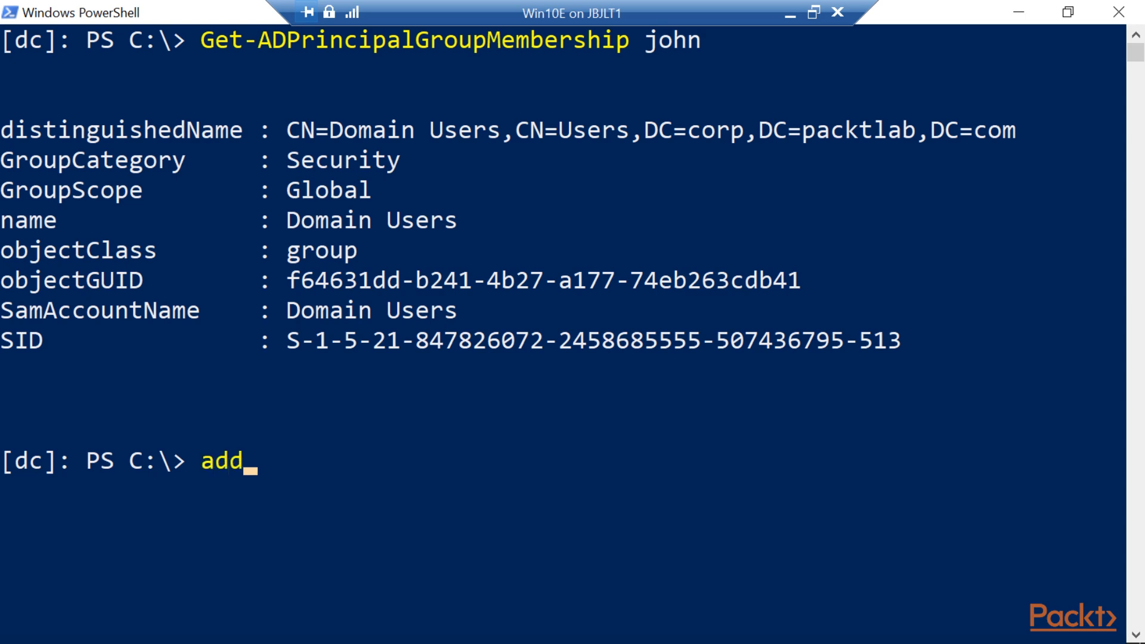
# Run Add-ADGroupMember -Members John -Identity Administrators
pyautogui.write('-adgroupm')
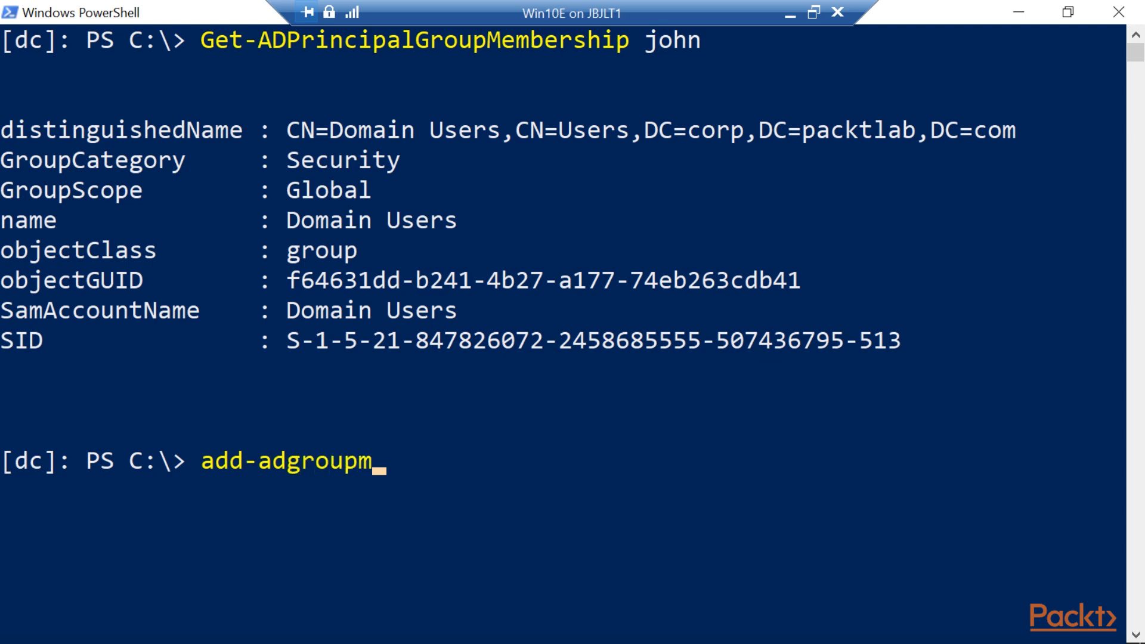
pyautogui.press('Tab')
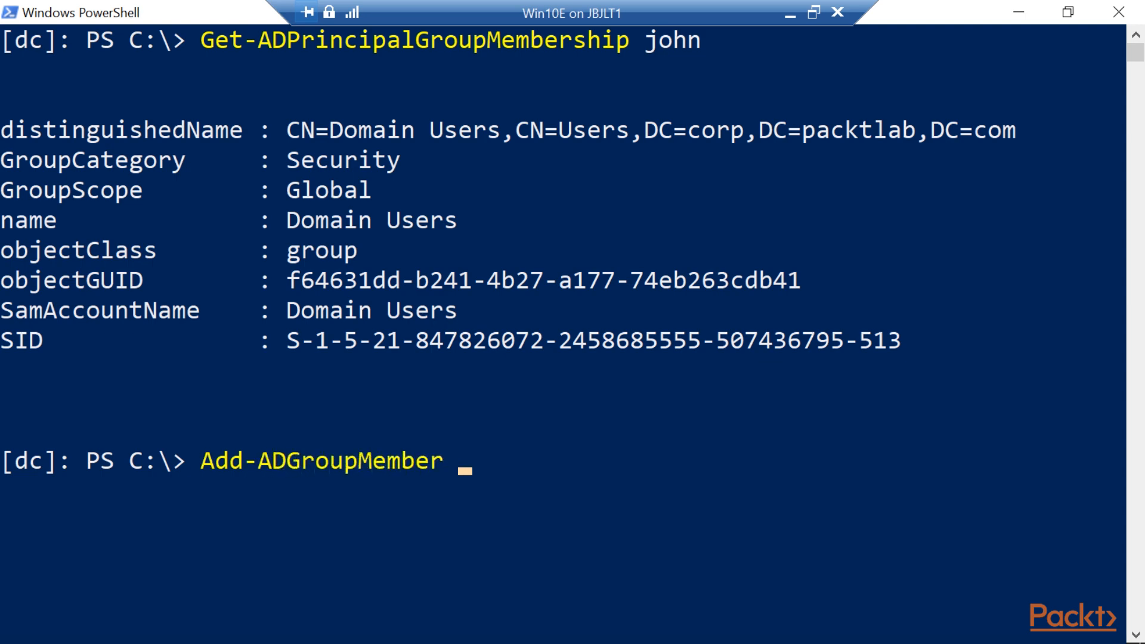
pyautogui.write('-Members')
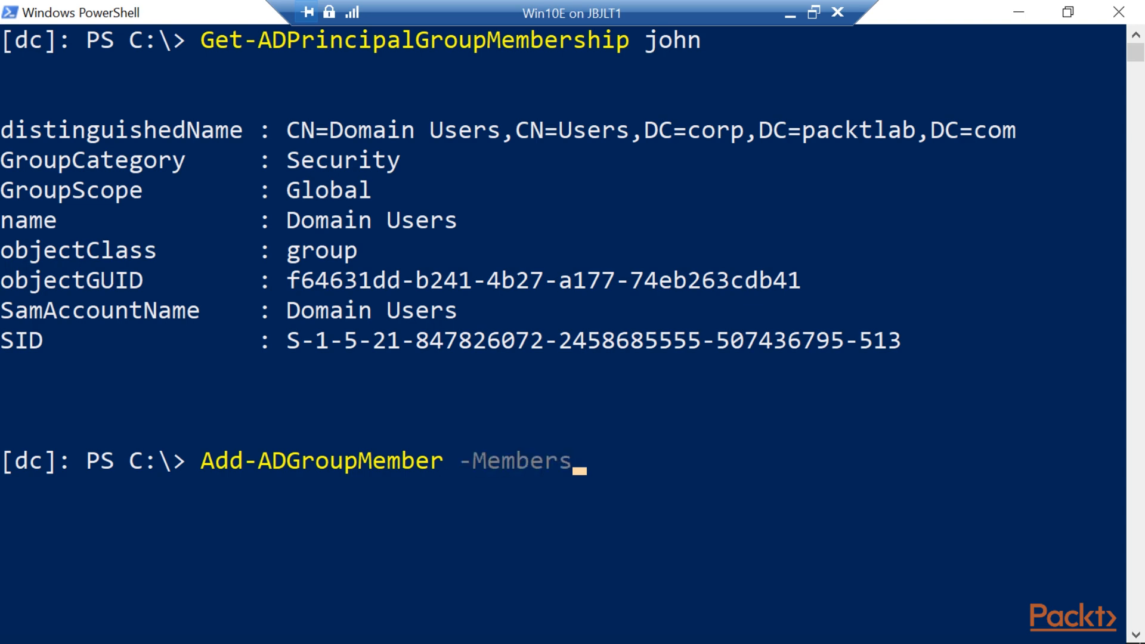
pyautogui.write('John -i')
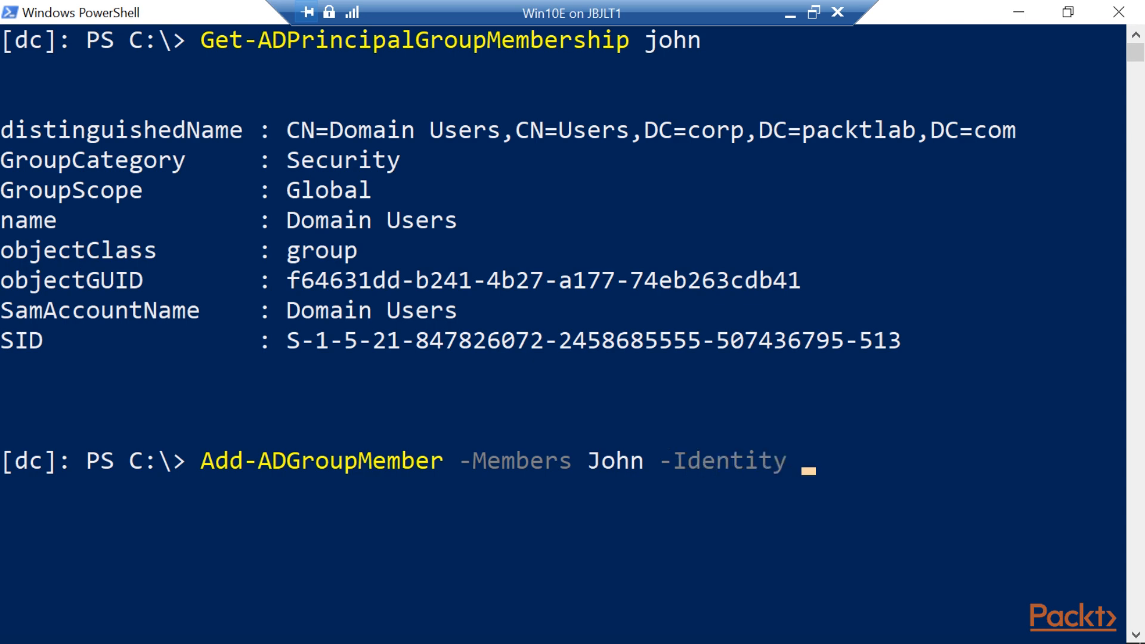
pyautogui.write('Admini')
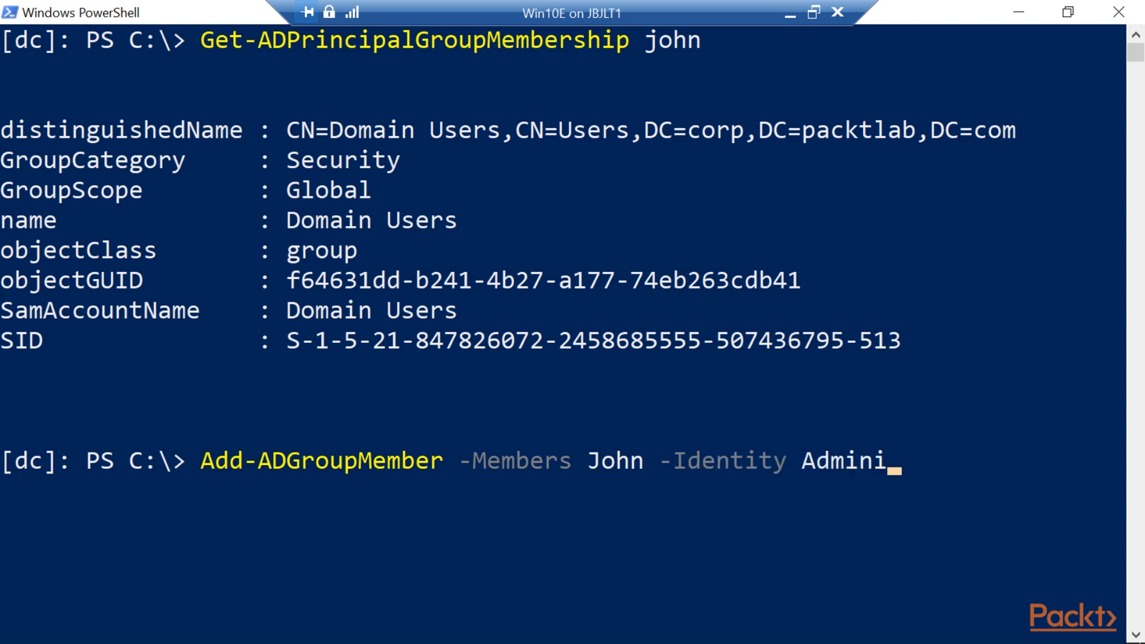
pyautogui.write('strators')
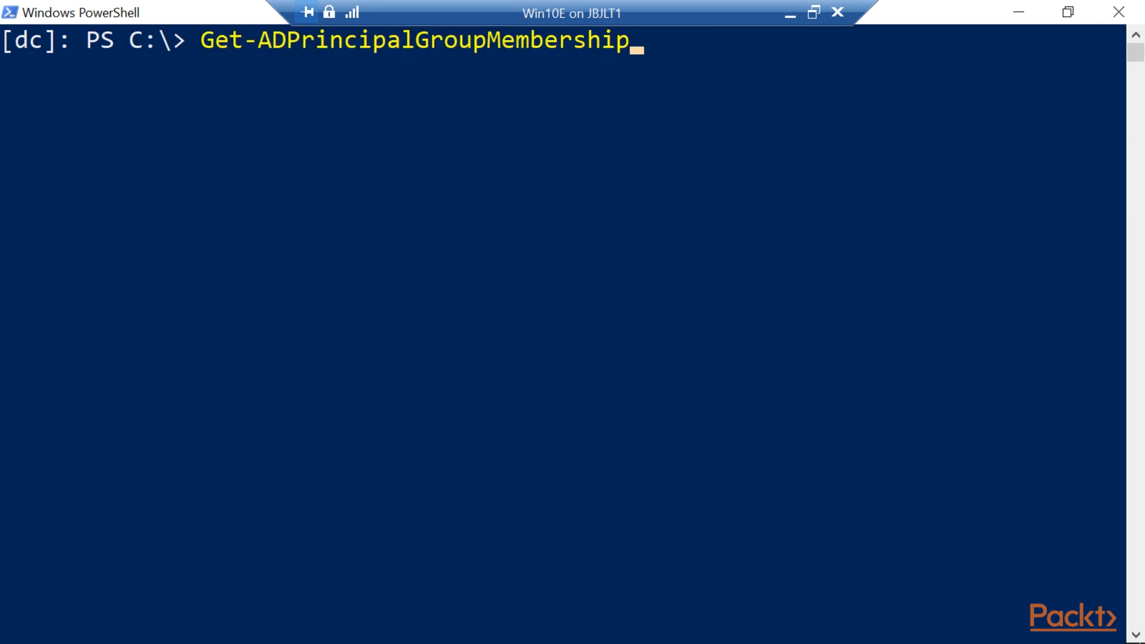
# Re-query john's group memberships with Get-ADPrincipalGroupMembership
pyautogui.write('john')
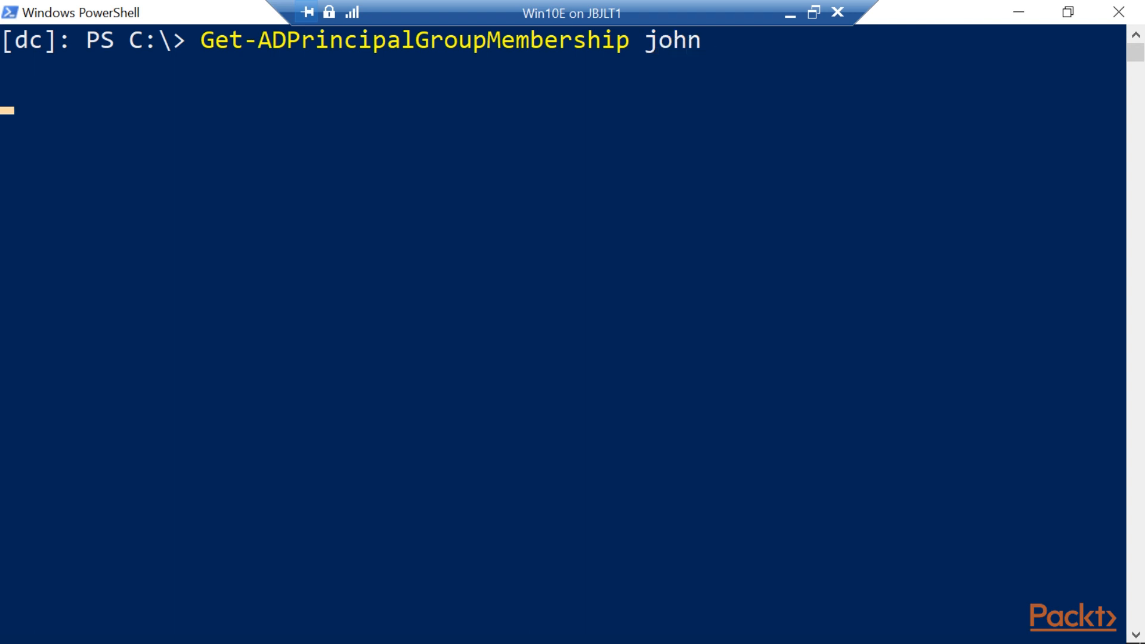